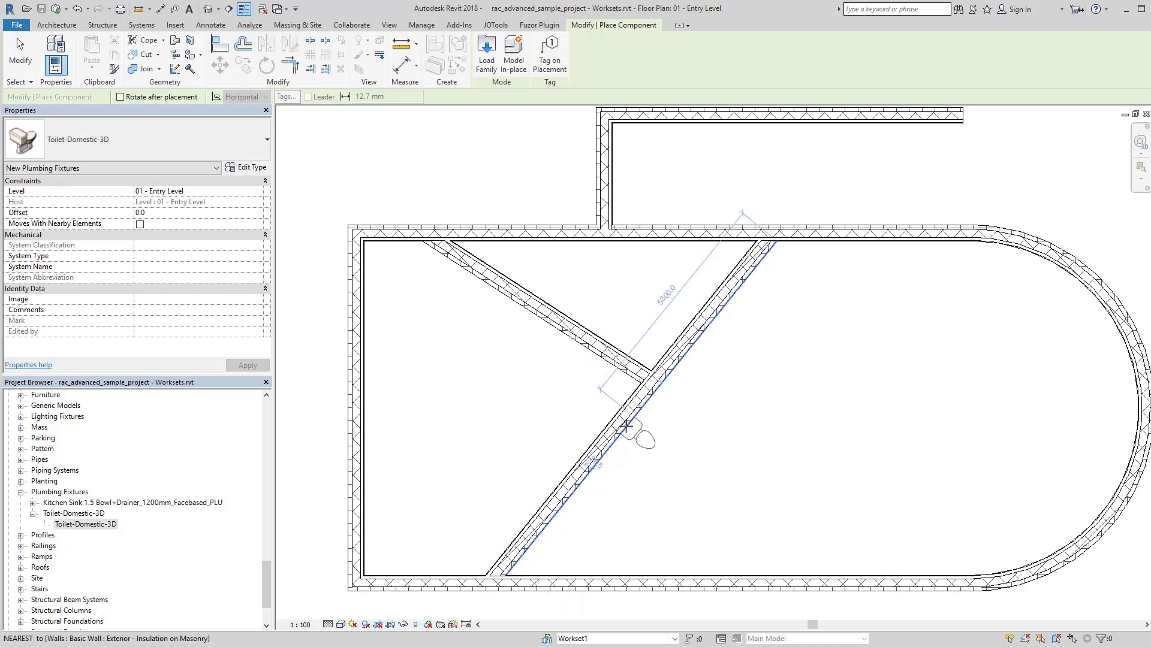
mouse_move(1093, 300)
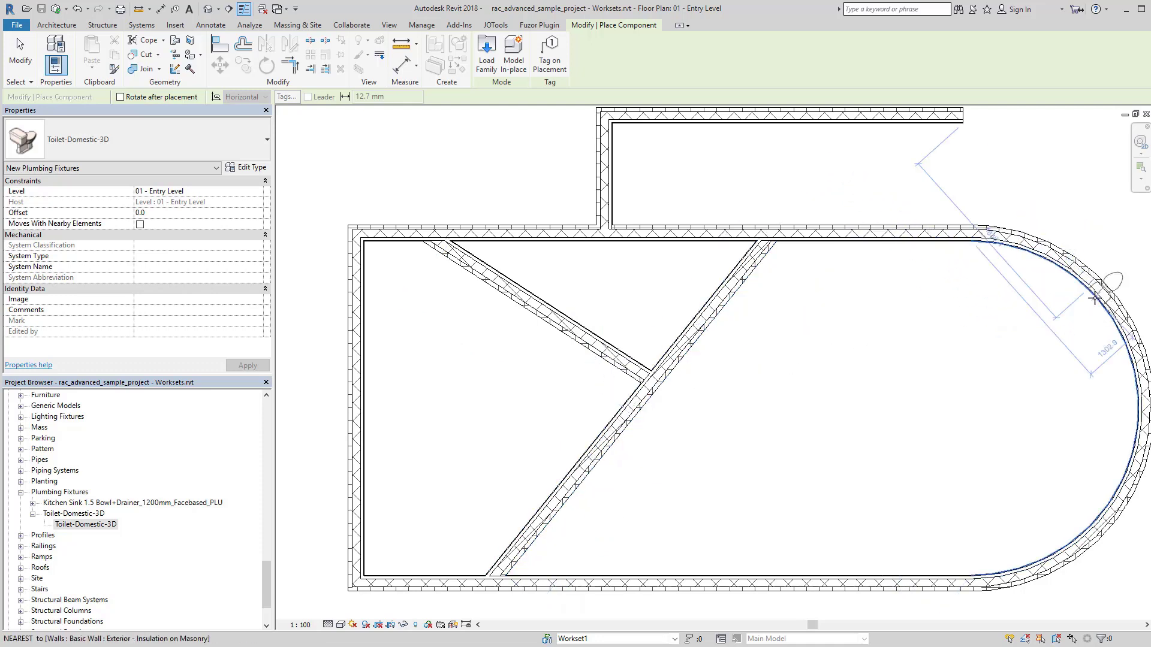
mouse_move(1106, 323)
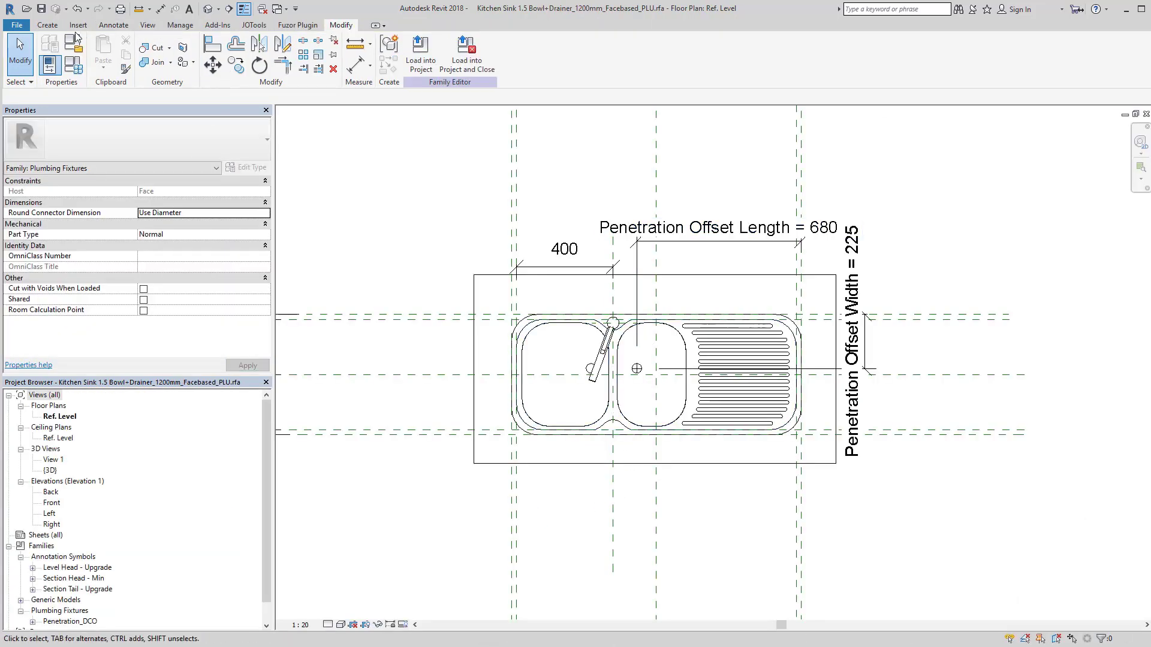
- Enter Place Control mode from the Create tools in the kitchen sink family editor
click(48, 24)
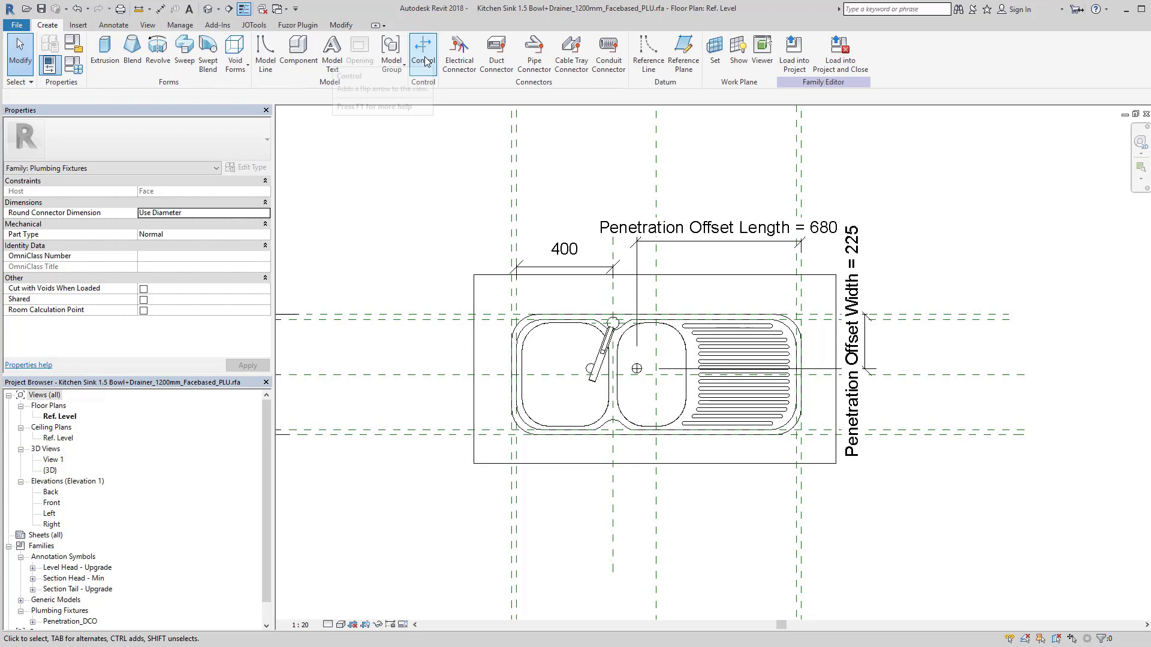
click(423, 47)
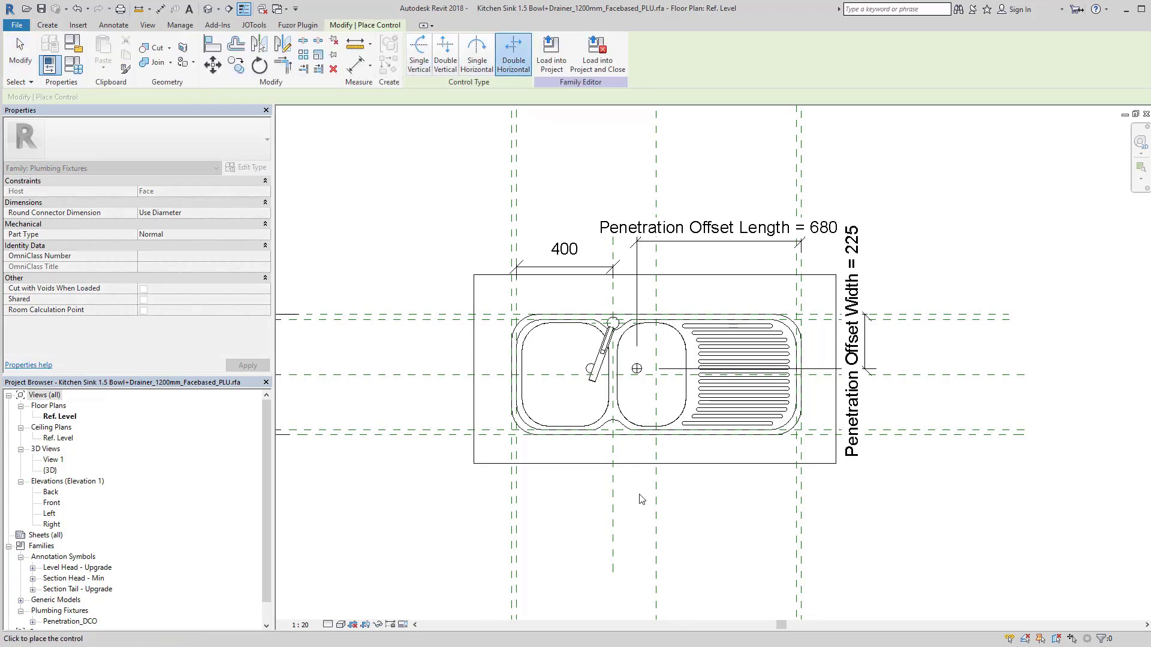
mouse_move(658, 493)
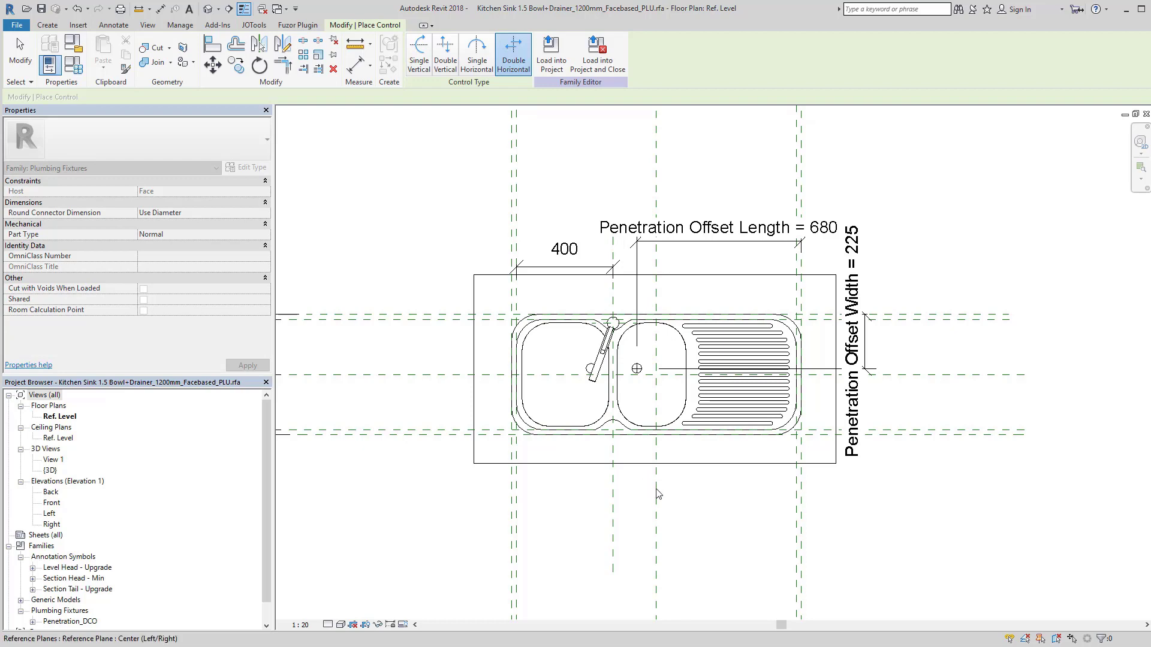
mouse_move(556, 60)
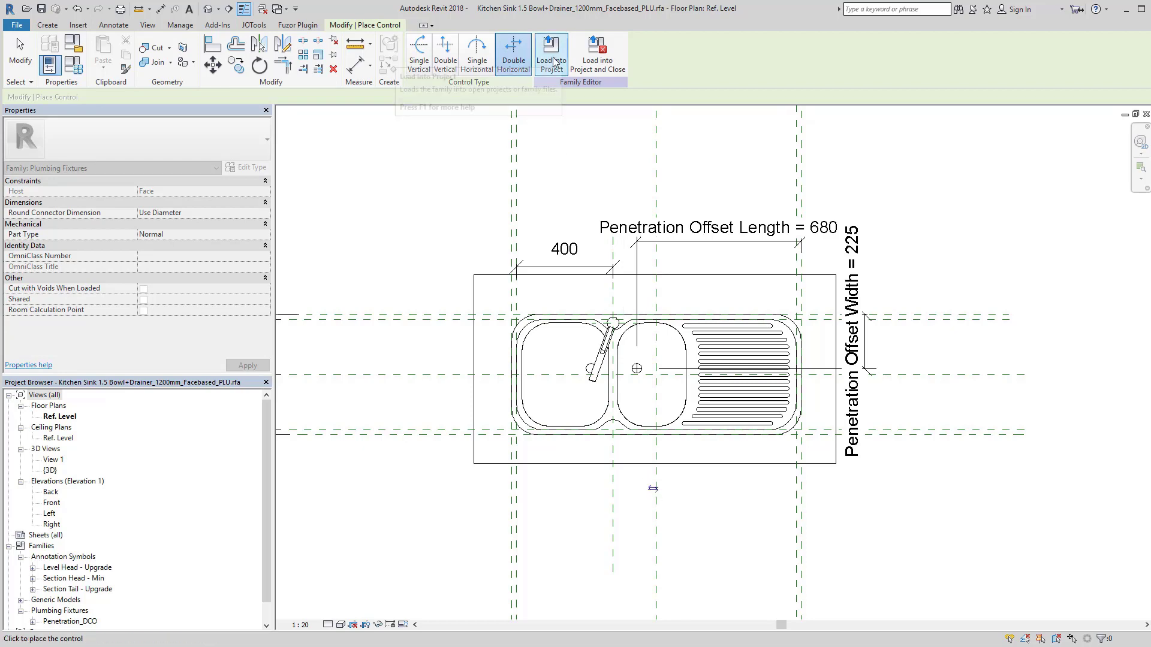
click(550, 51)
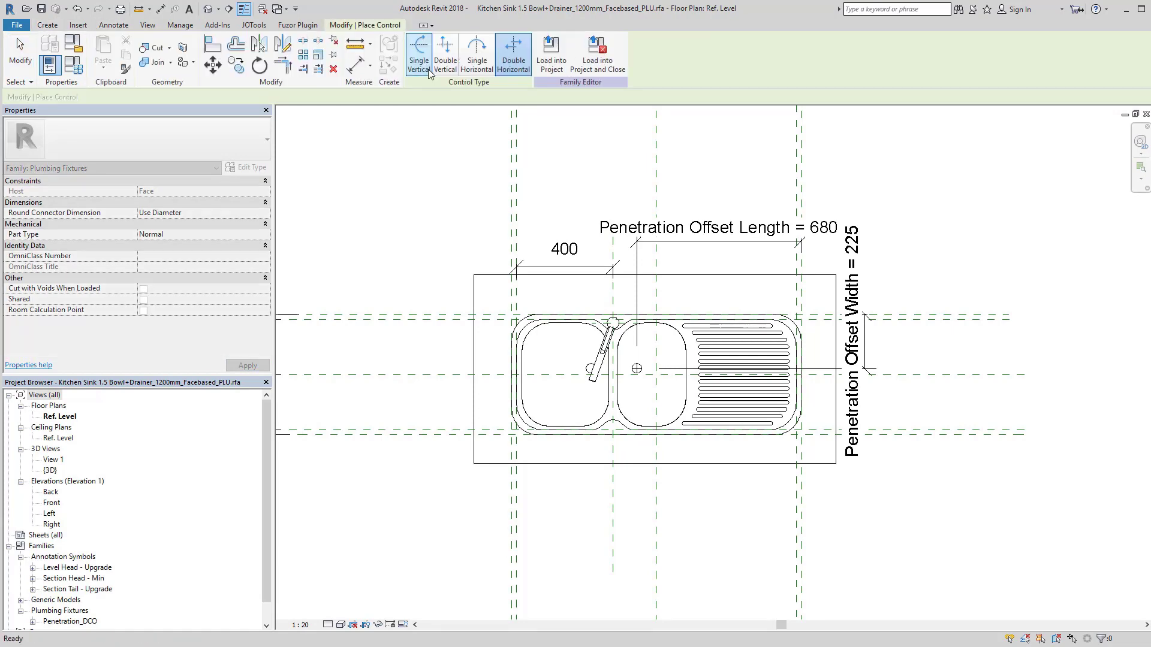
- Place a Double Vertical flip control, reload the sink overwriting the existing version, and select it
click(446, 53)
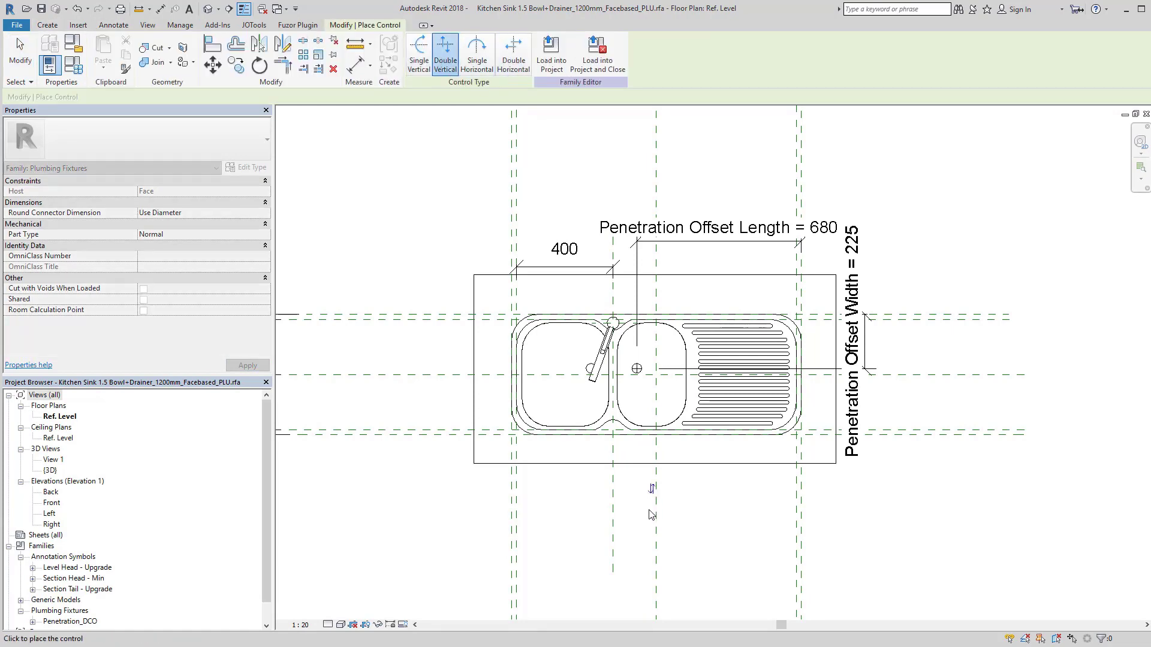
click(552, 47)
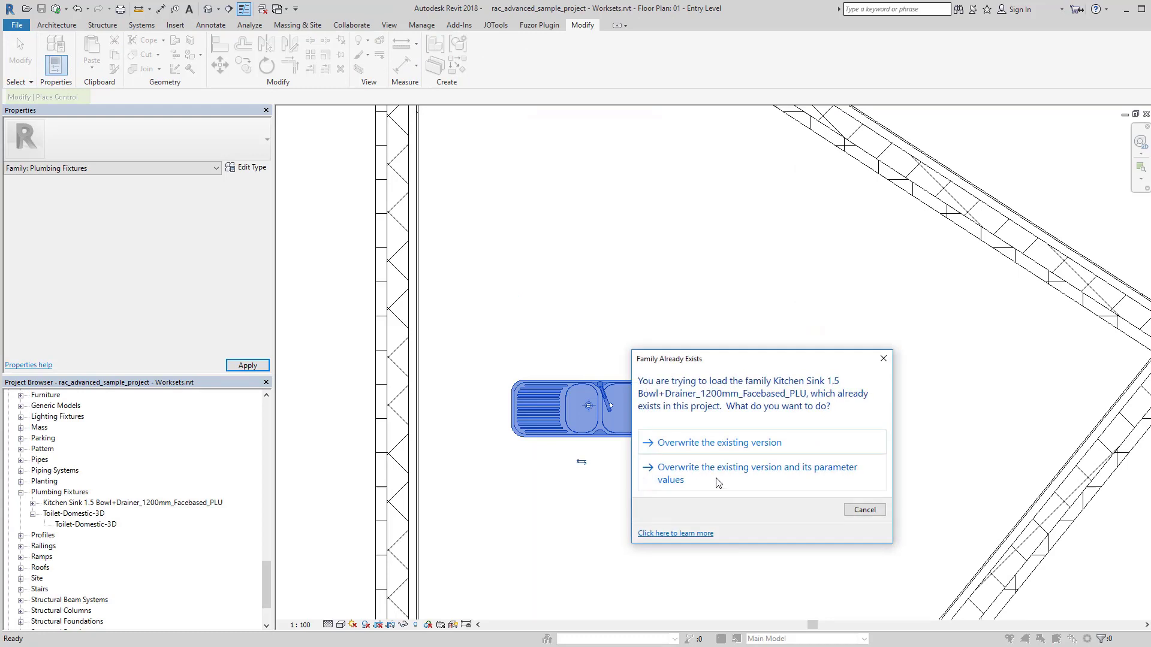
click(756, 474)
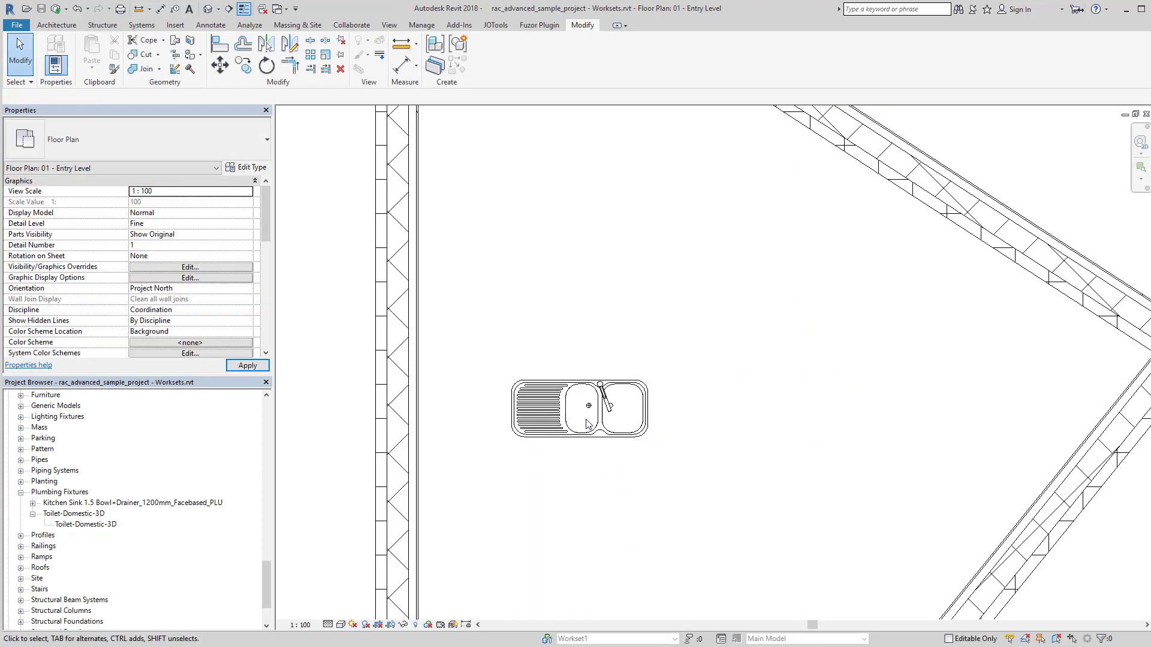
click(587, 411)
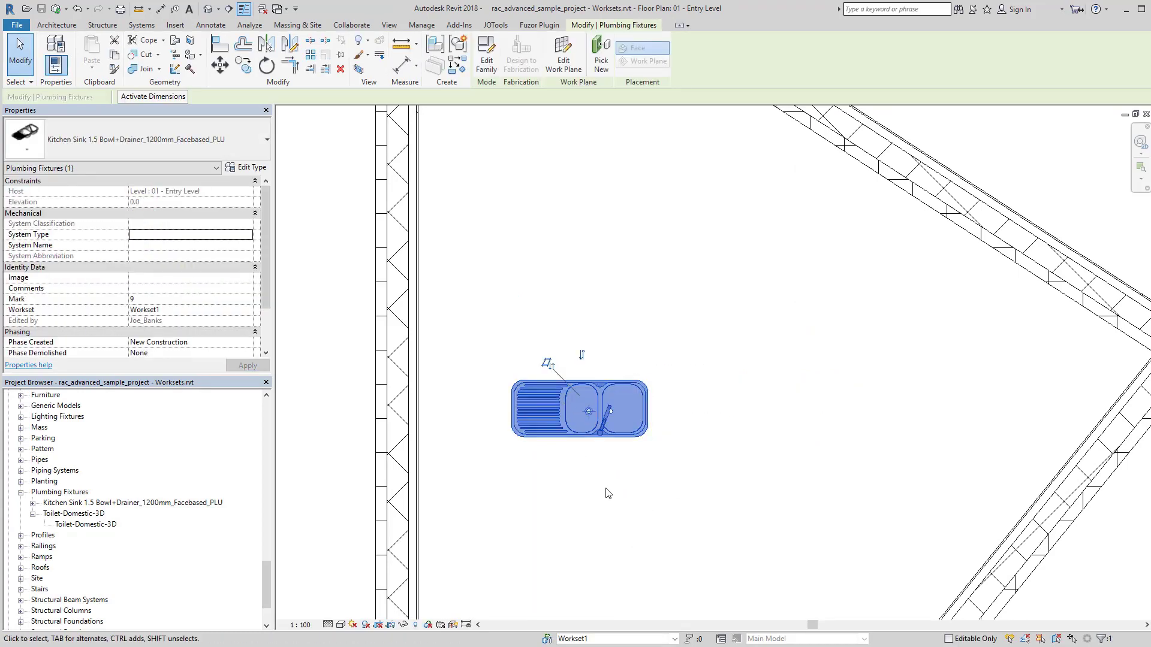